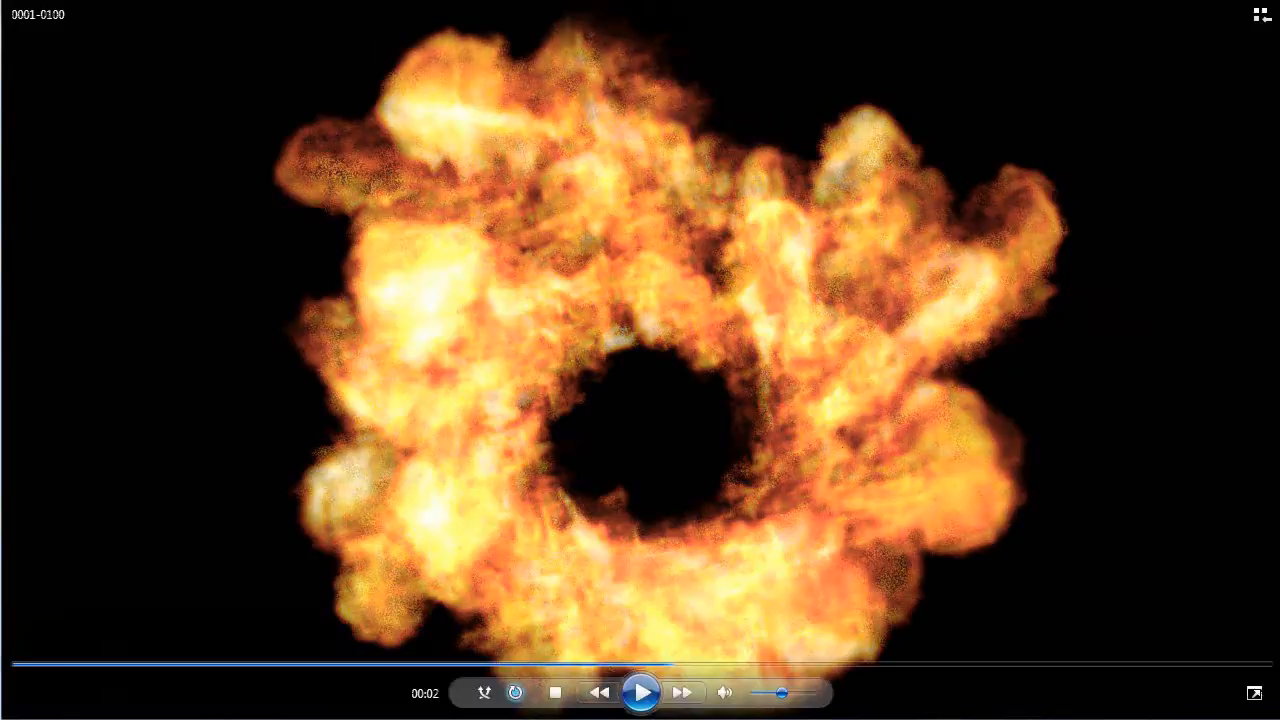
Start playback of the 0001-0100 fire ring render clip
click(642, 692)
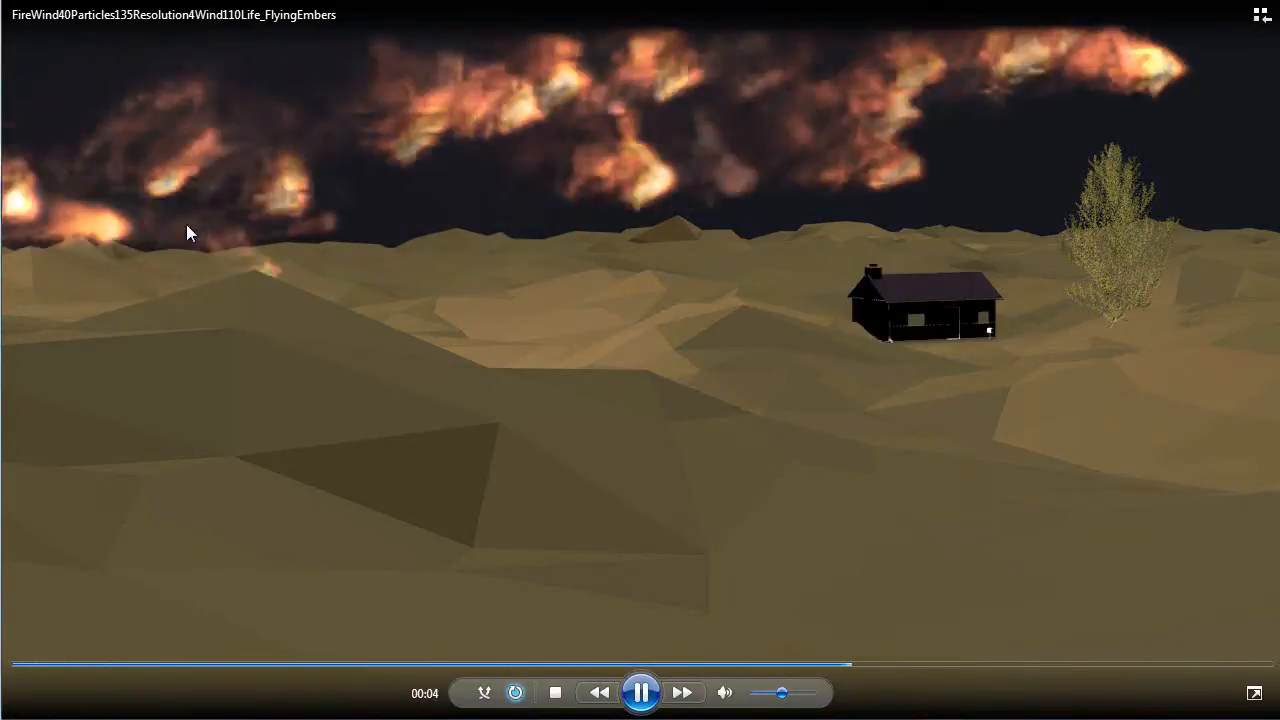
mouse_move(976, 164)
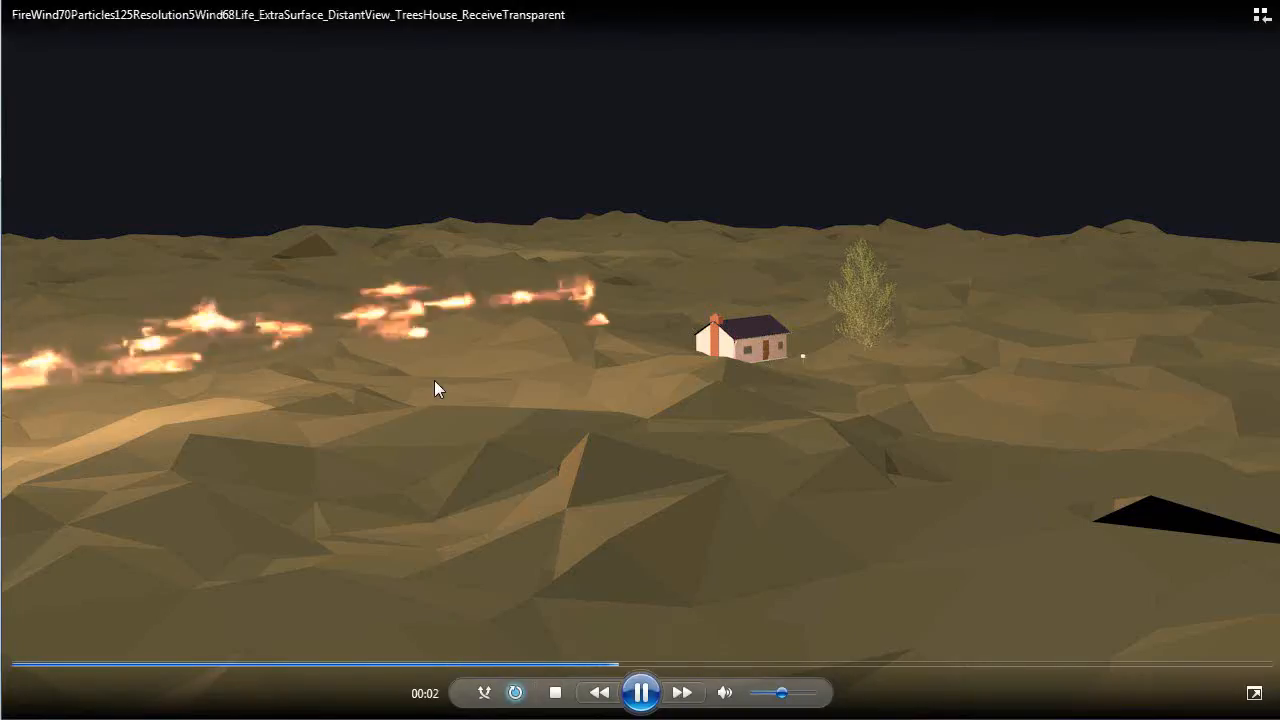
mouse_move(638, 329)
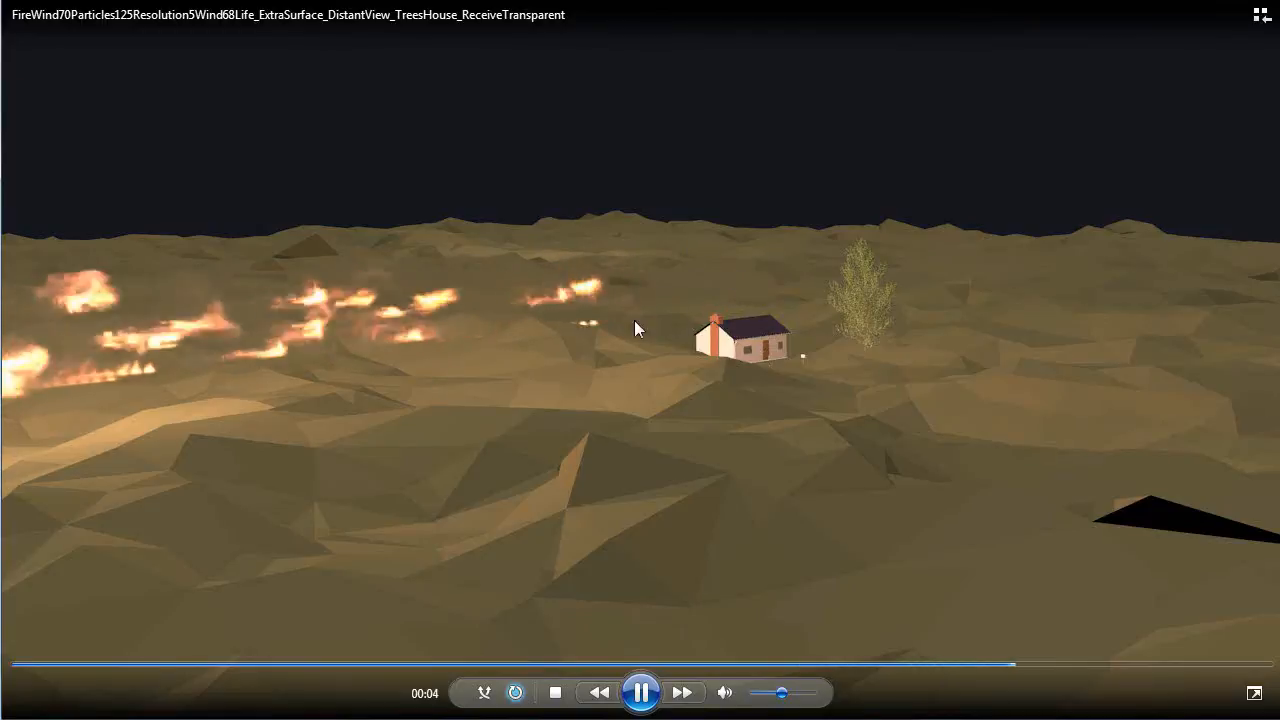